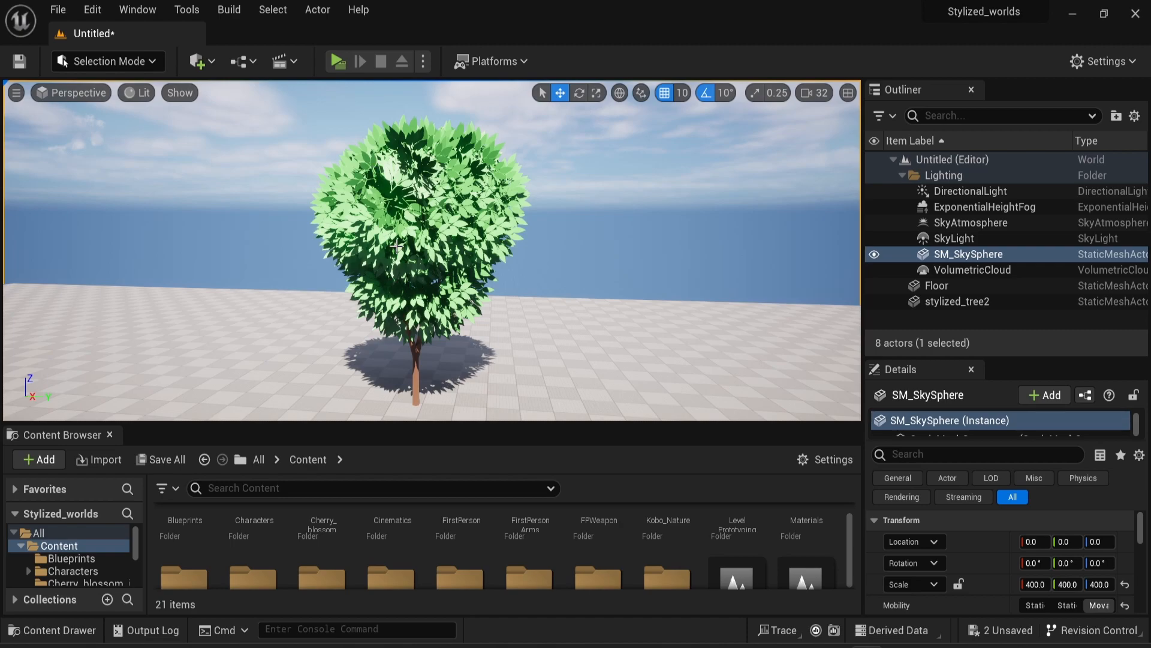
{"action": "mouse_move", "coordinate": [395, 196]}
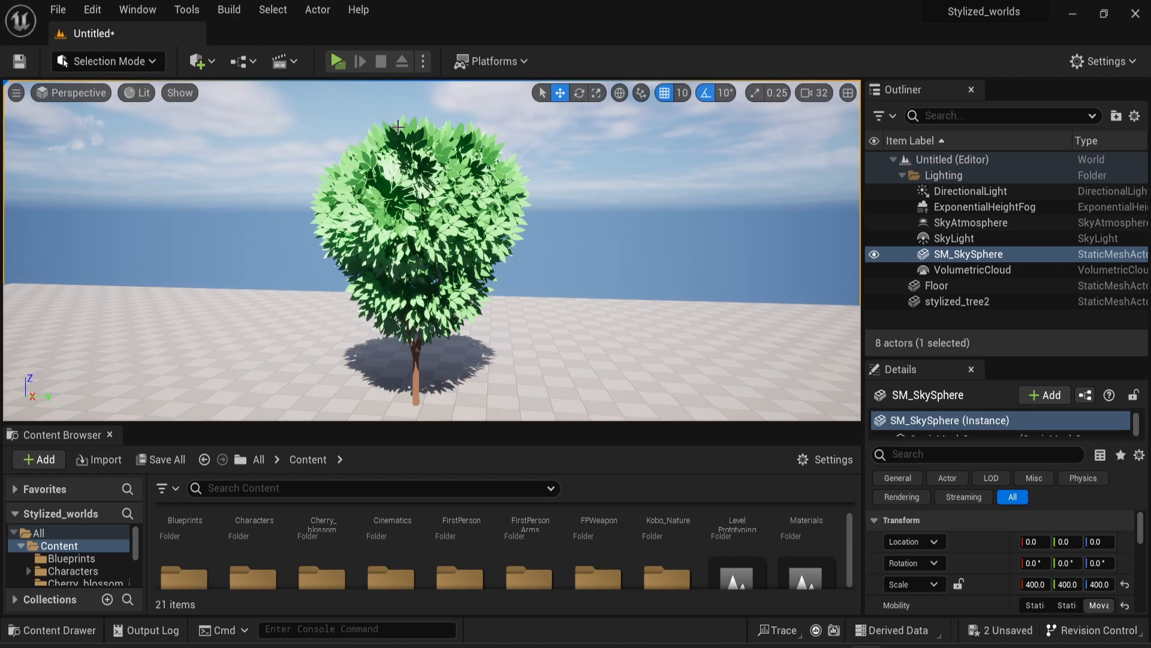
Step: Search the graph's node menu for 'grass' and add a SimpleGrassWind node
{"action": "left_click", "coordinate": [336, 62]}
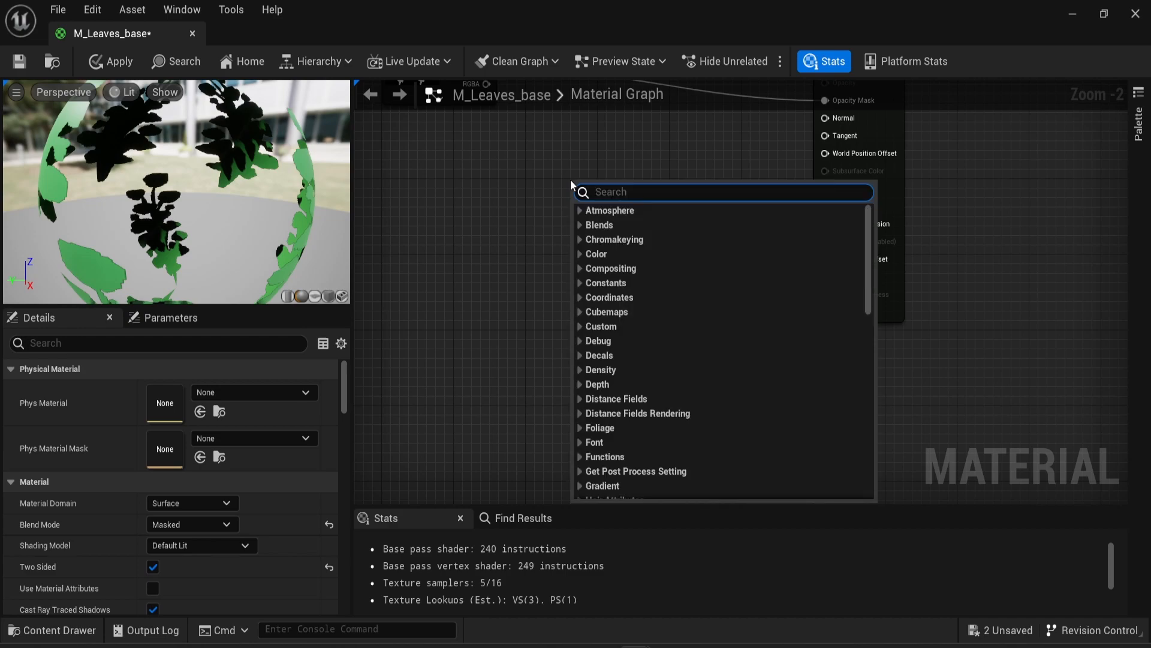
{"action": "type", "text": "grass"}
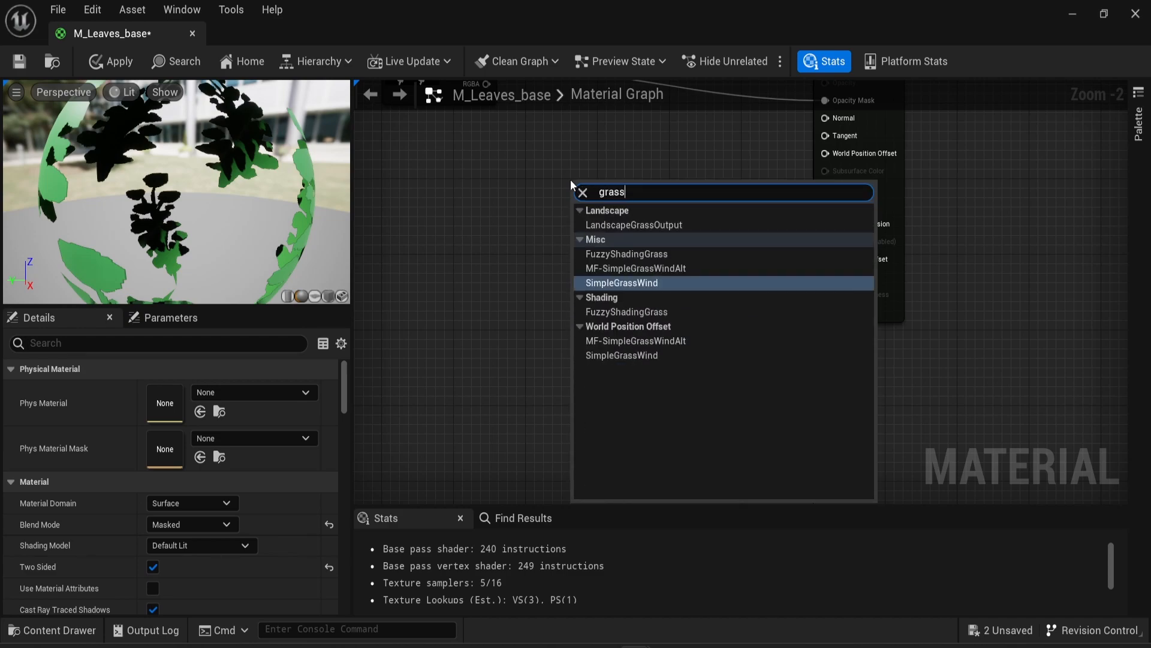
{"action": "mouse_move", "coordinate": [621, 282]}
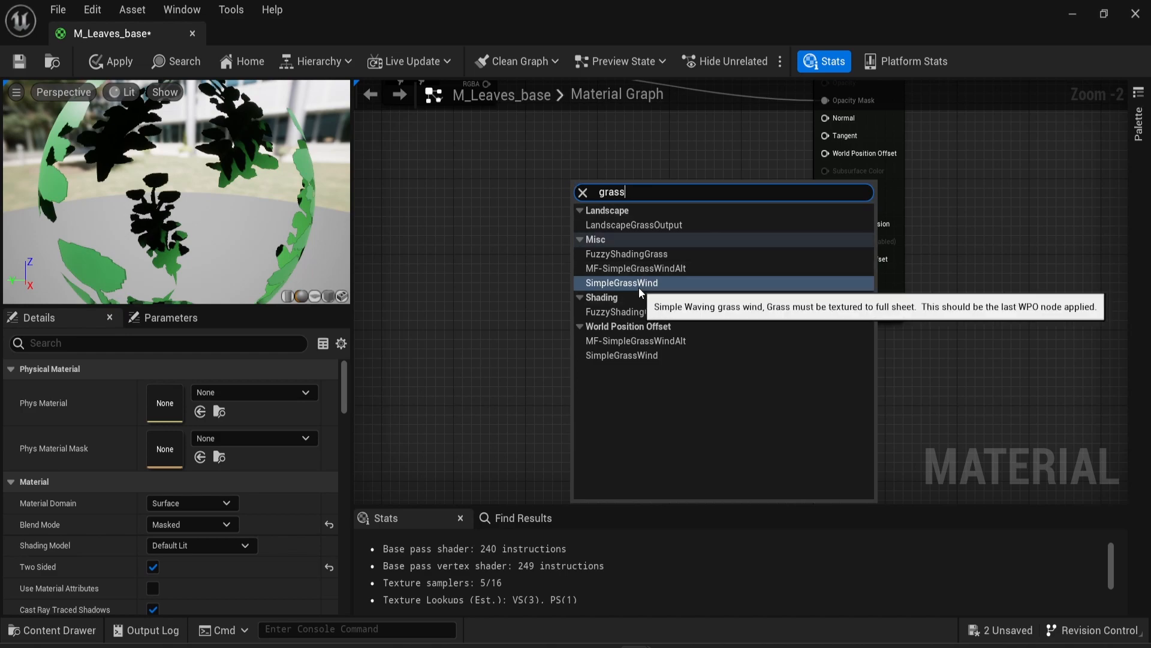
{"action": "left_click", "coordinate": [621, 282]}
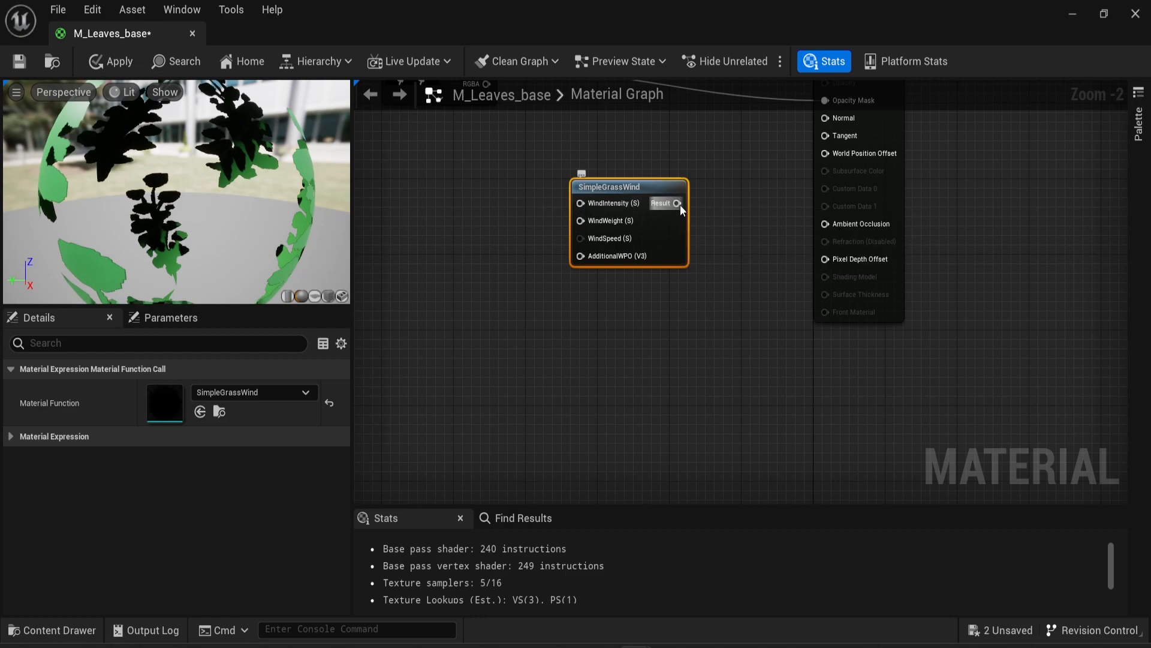
Step: Wire the SimpleGrassWind Result pin into World Position Offset
{"action": "left_click_drag", "start_coordinate": [675, 203], "coordinate": [827, 153]}
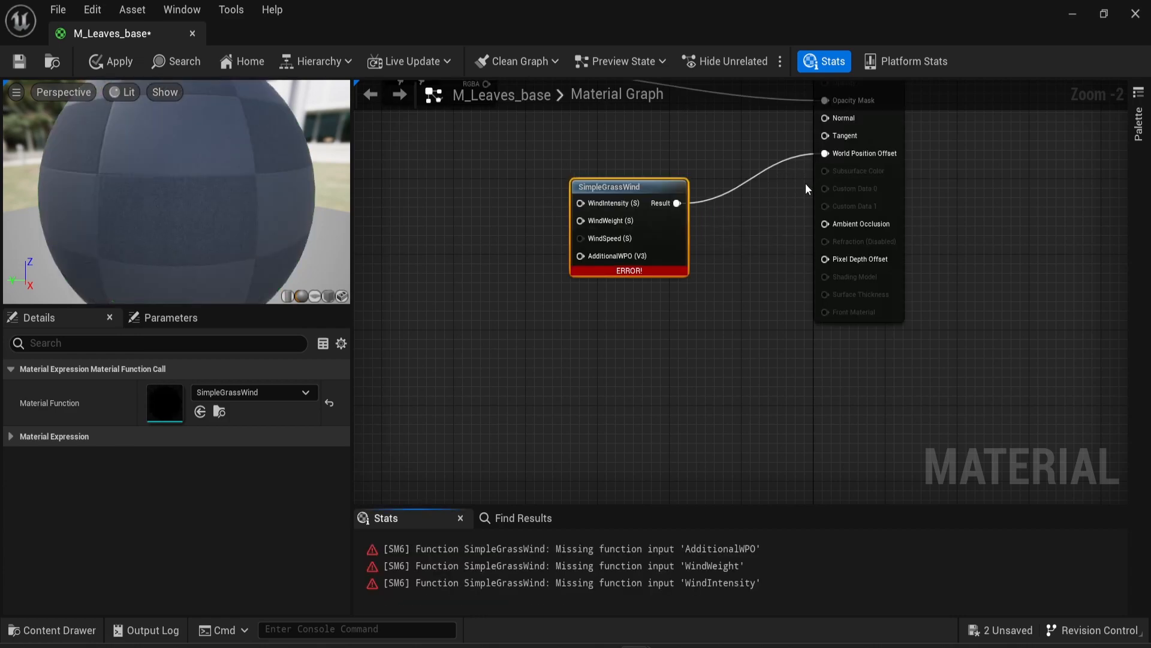
{"action": "mouse_move", "coordinate": [867, 153]}
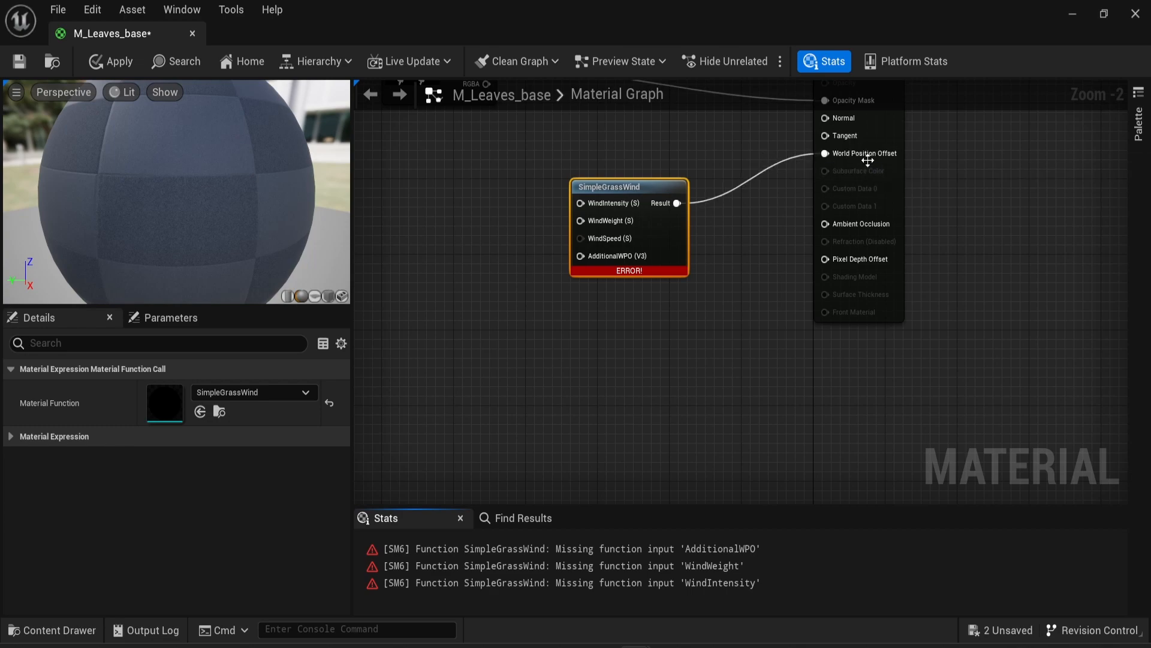
{"action": "mouse_move", "coordinate": [798, 145]}
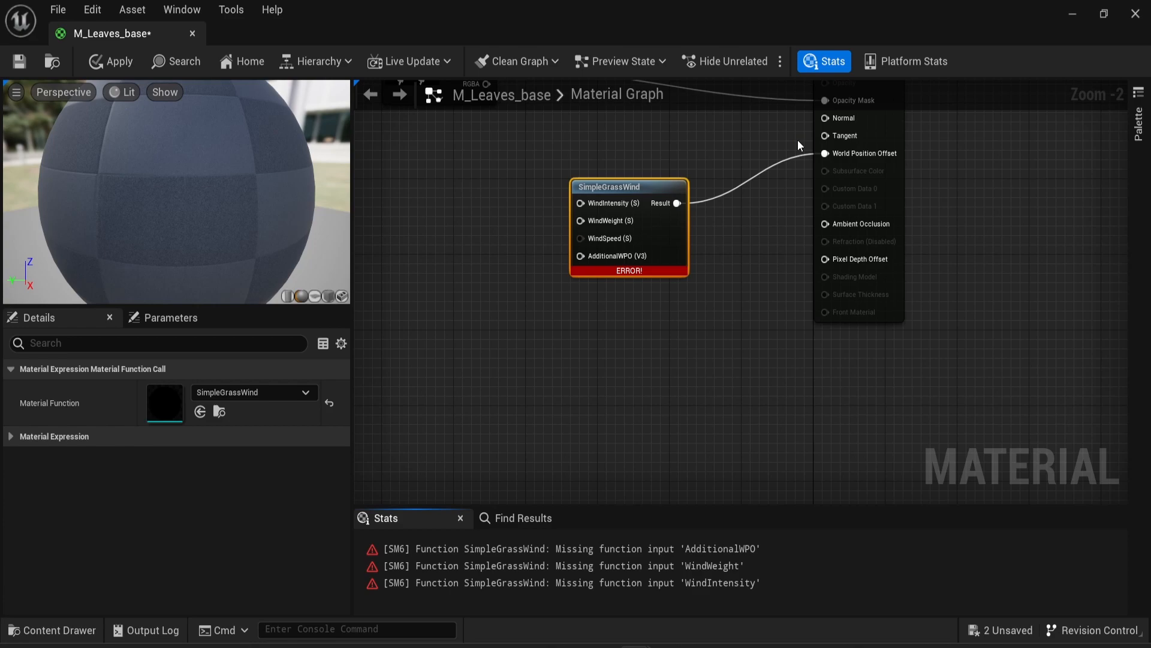
{"action": "mouse_move", "coordinate": [848, 168]}
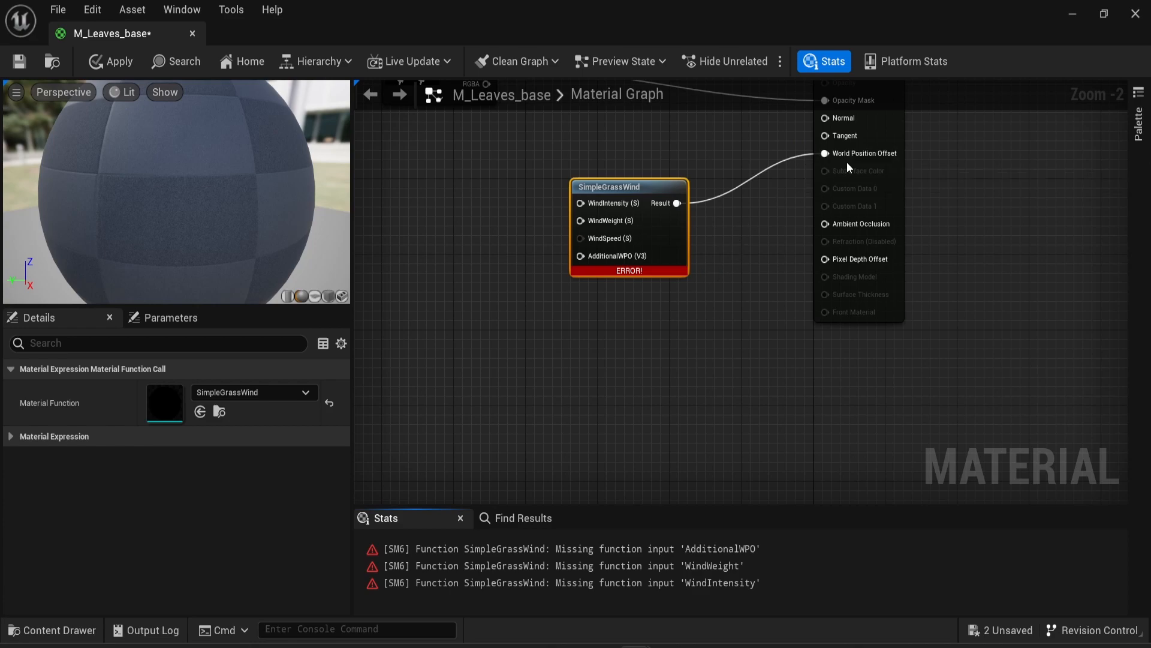
{"action": "mouse_move", "coordinate": [799, 183]}
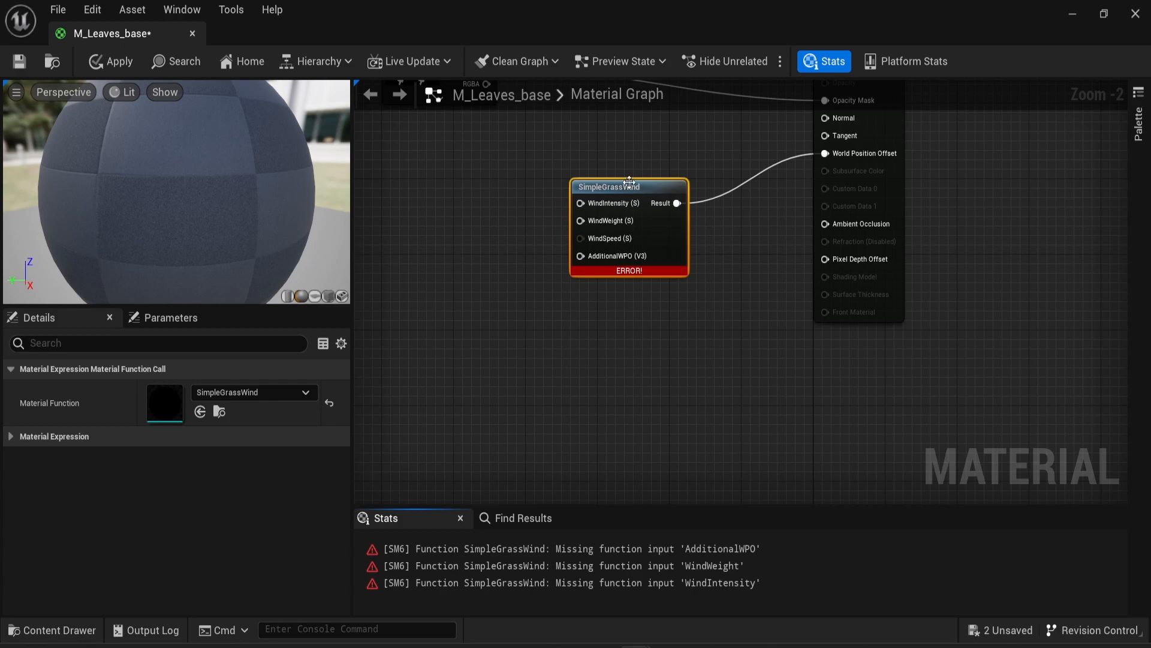
{"action": "mouse_move", "coordinate": [608, 186]}
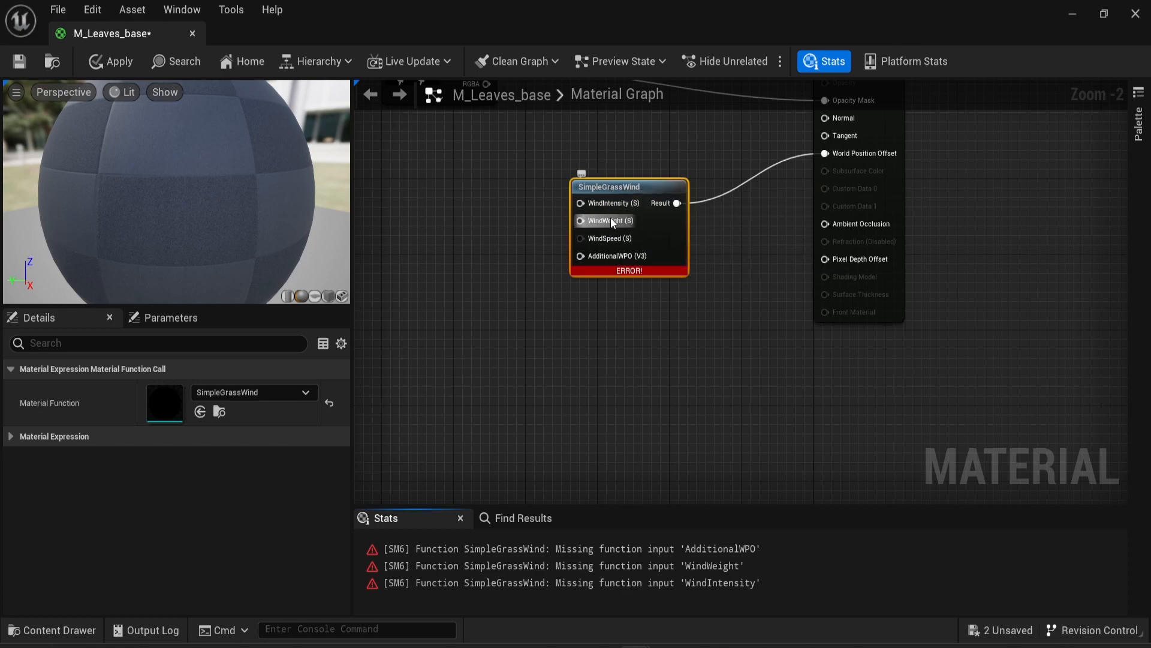
{"action": "mouse_move", "coordinate": [552, 188]}
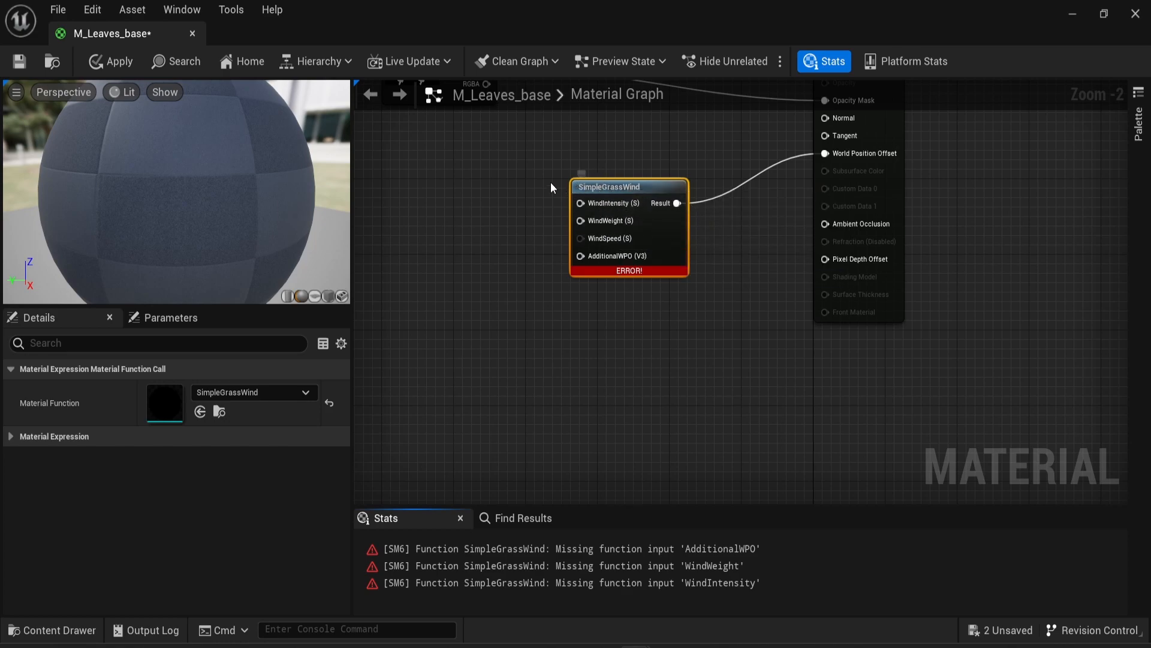
{"action": "mouse_move", "coordinate": [542, 184]}
{"action": "type", "text": "c"}
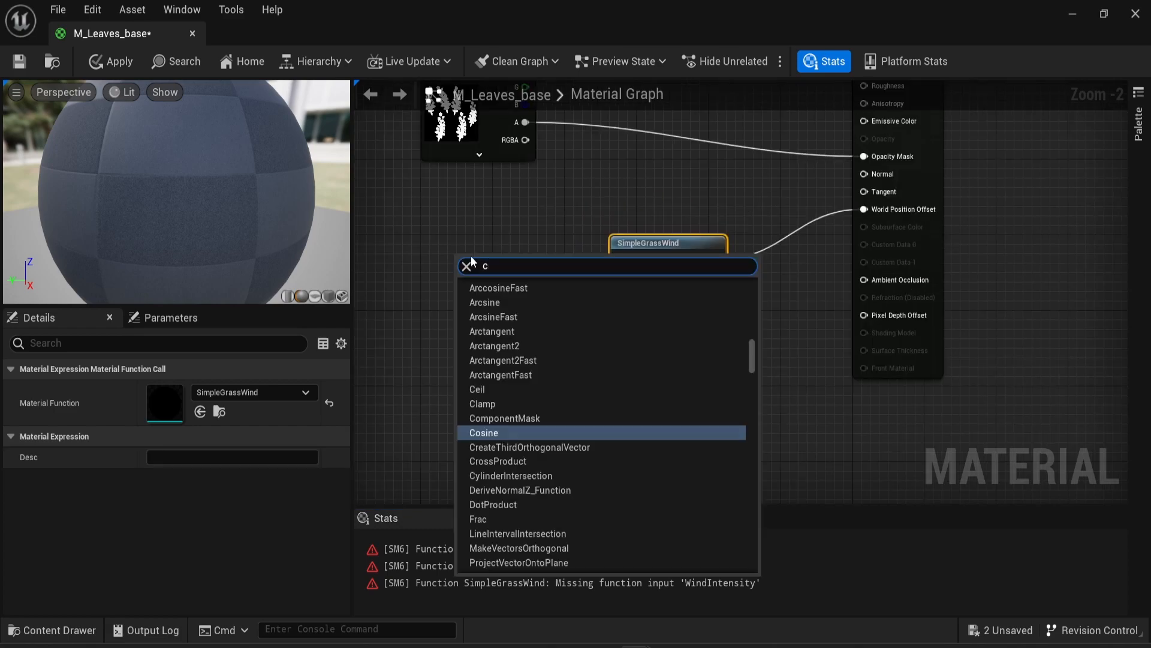
Step: Add a Constant node and wire it into the SimpleGrassWind inputs
{"action": "type", "text": "onstan"}
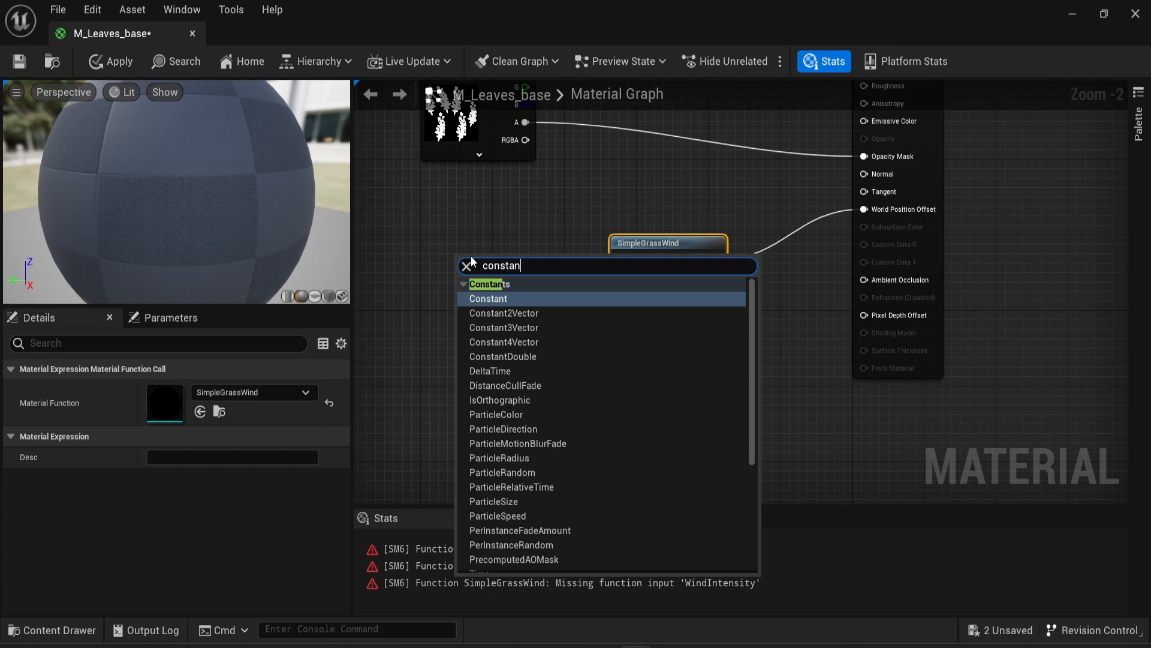
{"action": "left_click", "coordinate": [488, 298]}
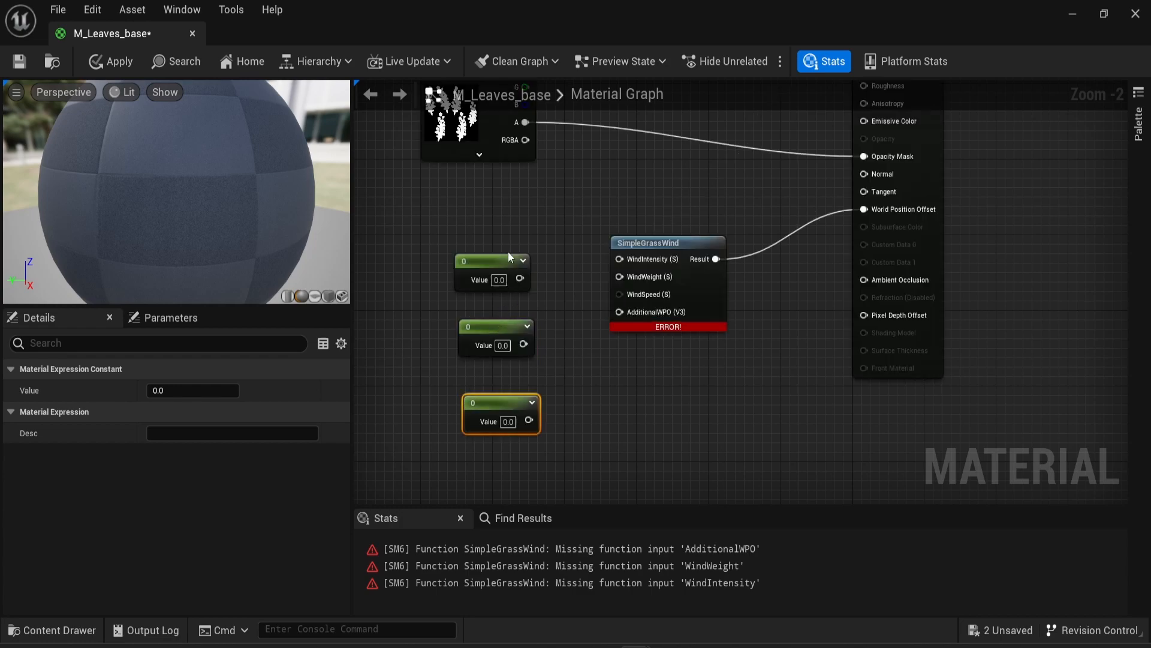
{"action": "left_click_drag", "start_coordinate": [520, 279], "coordinate": [619, 258]}
{"action": "type", "text": "0.2"}
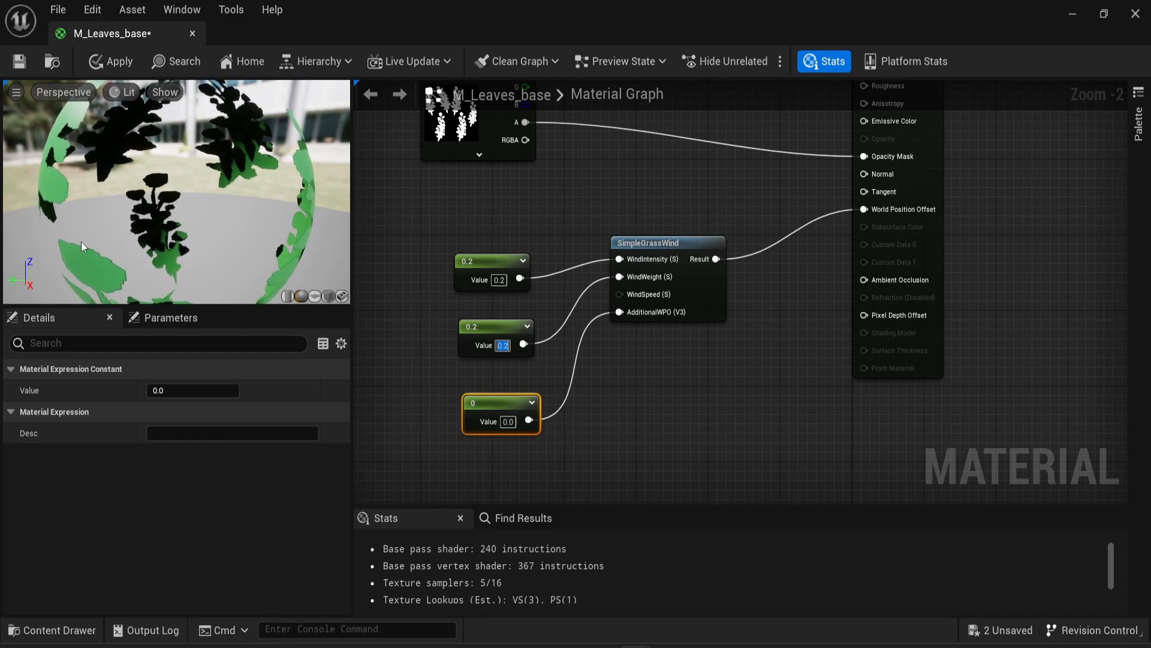
{"action": "mouse_move", "coordinate": [119, 61]}
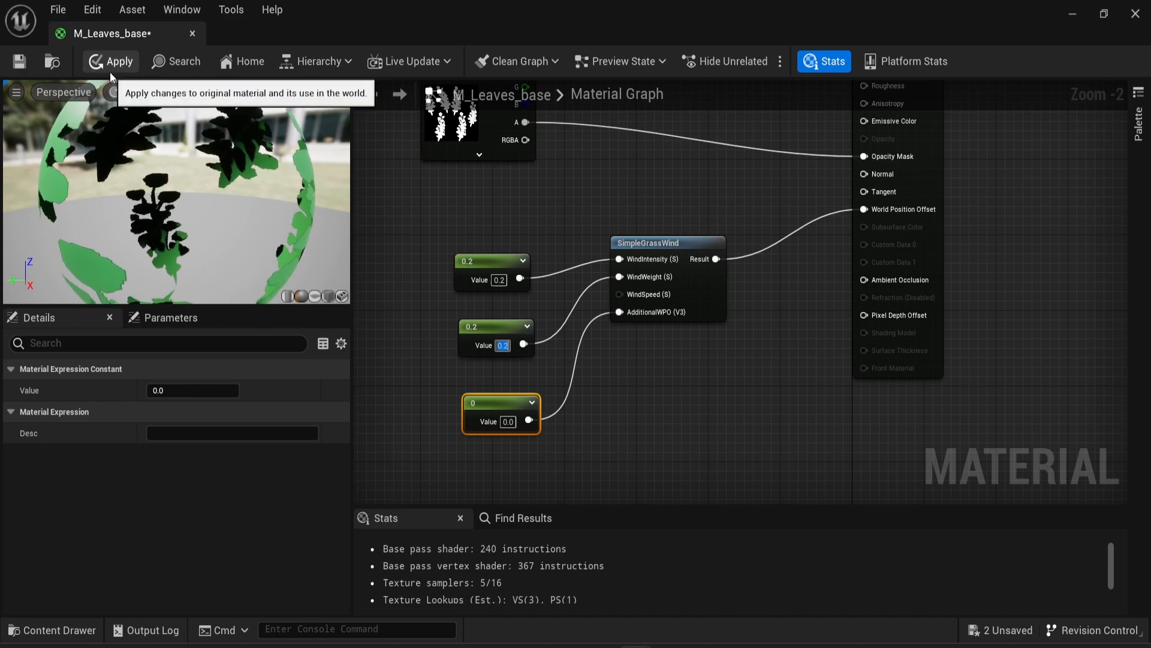
Step: Apply the wind changes to M_Leaves_base from the toolbar
{"action": "left_click", "coordinate": [111, 62]}
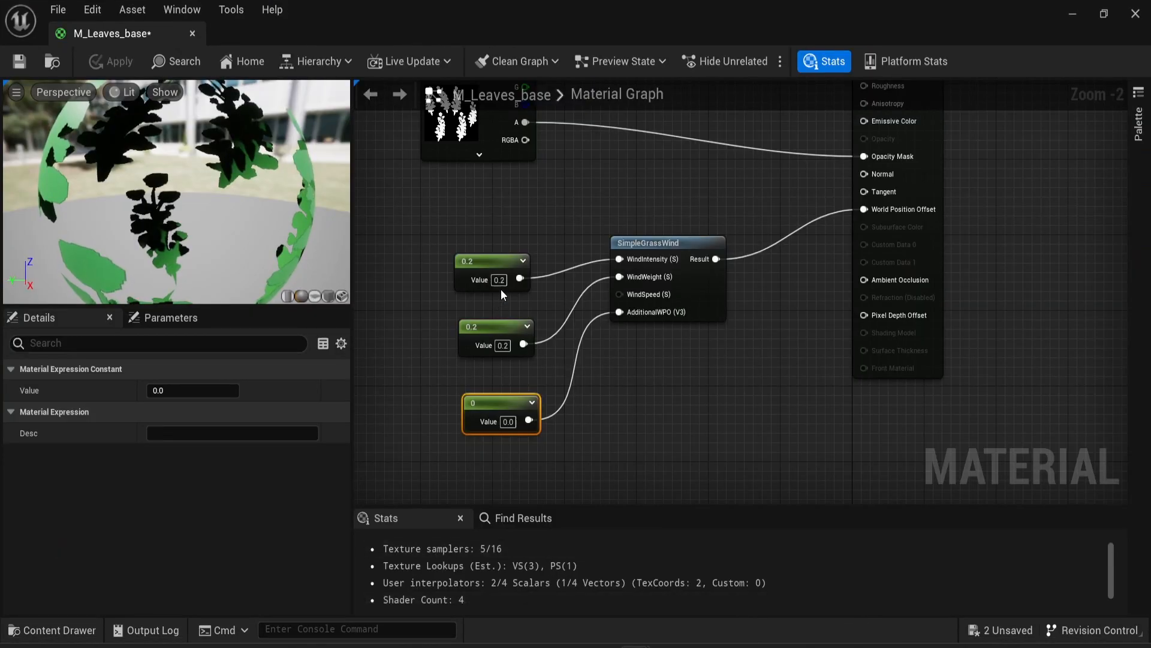
{"action": "mouse_move", "coordinate": [499, 280]}
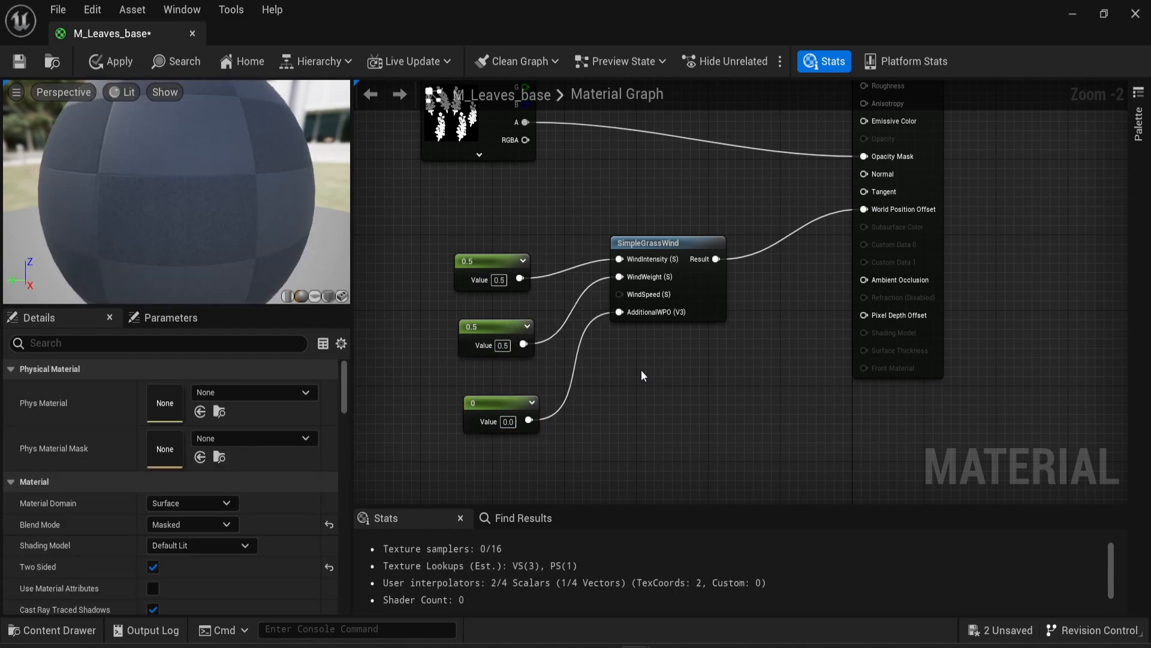
Step: Apply the material with wind intensity and weight constants at 0.5
{"action": "left_click", "coordinate": [112, 61]}
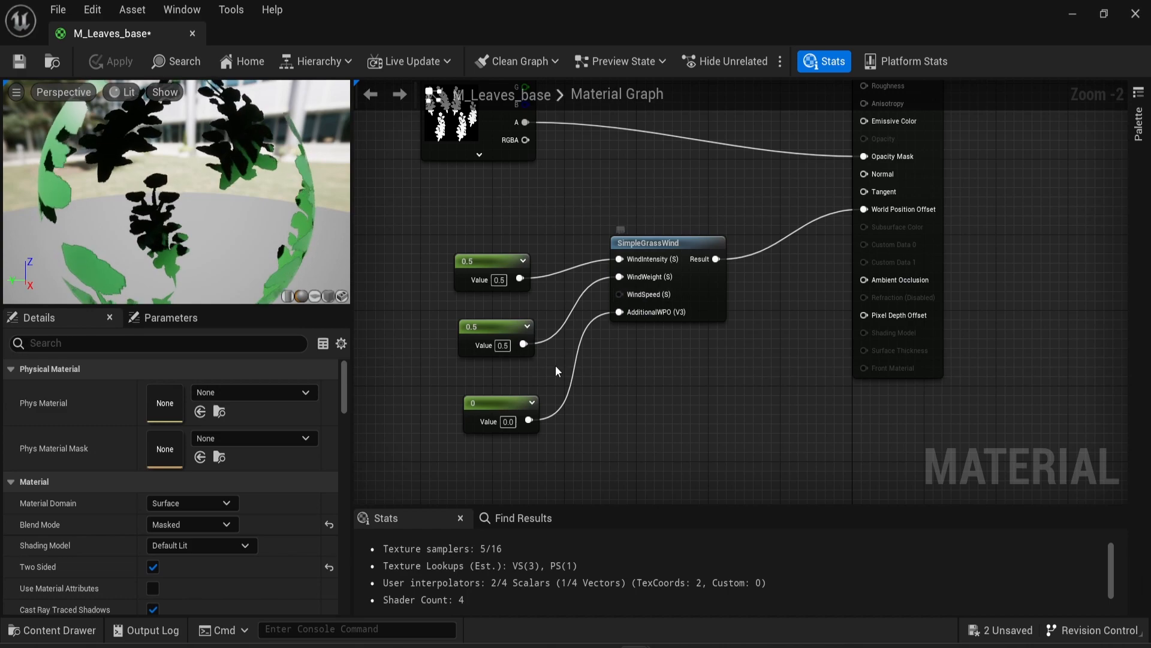
{"action": "mouse_move", "coordinate": [507, 421]}
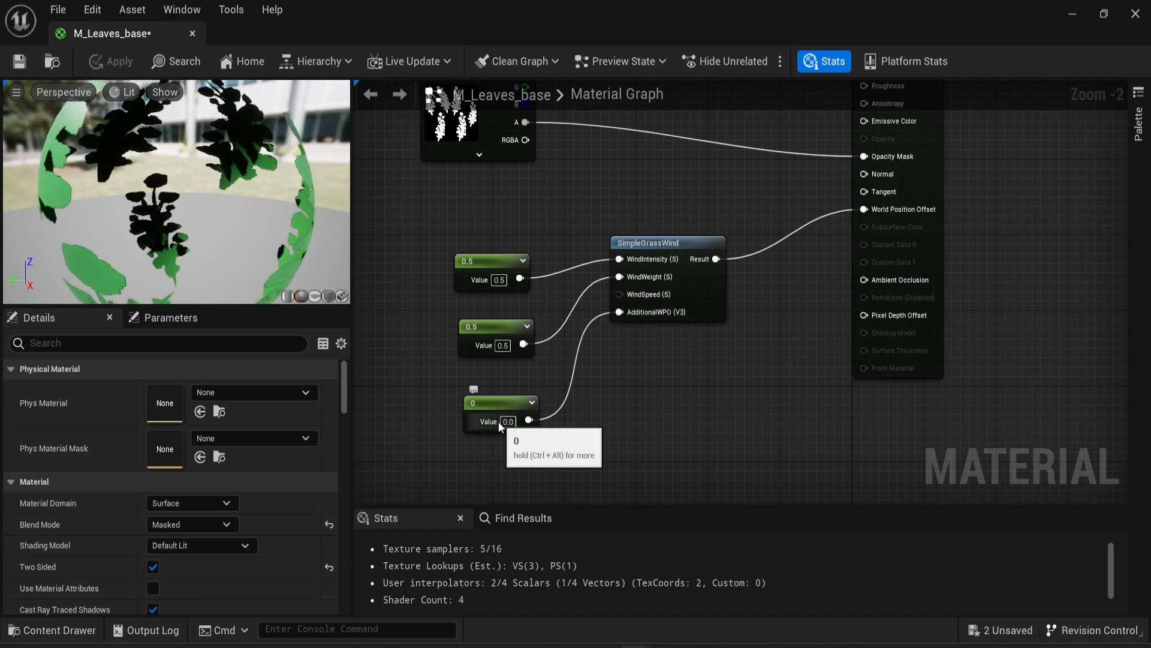
{"action": "mouse_move", "coordinate": [648, 312]}
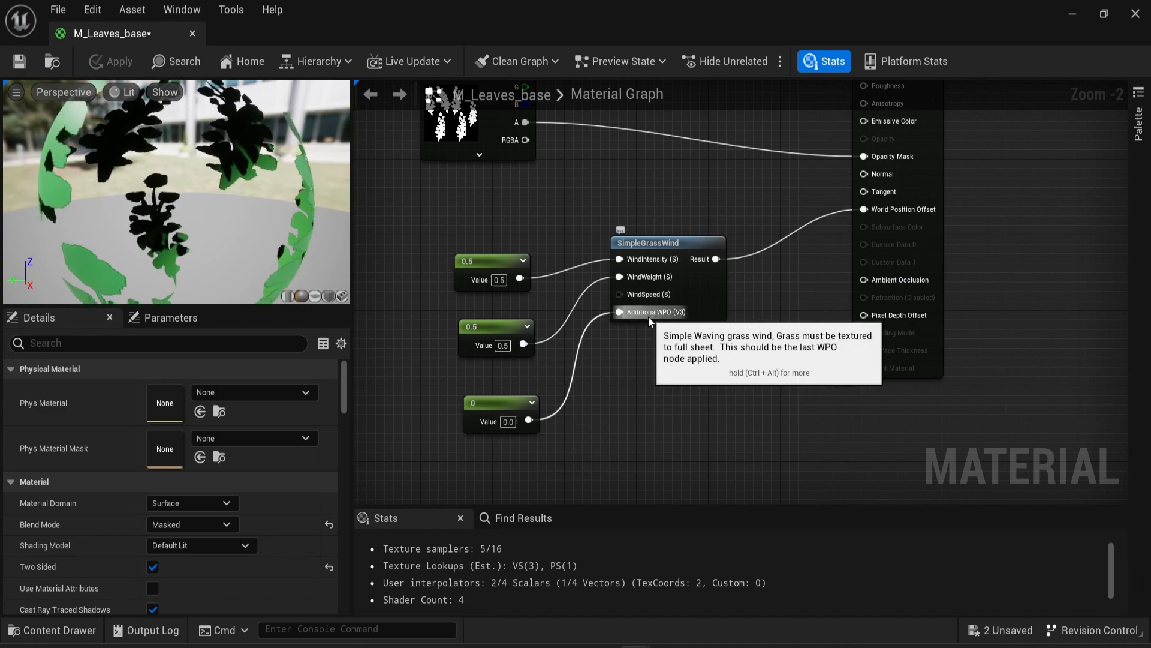
{"action": "mouse_move", "coordinate": [526, 368]}
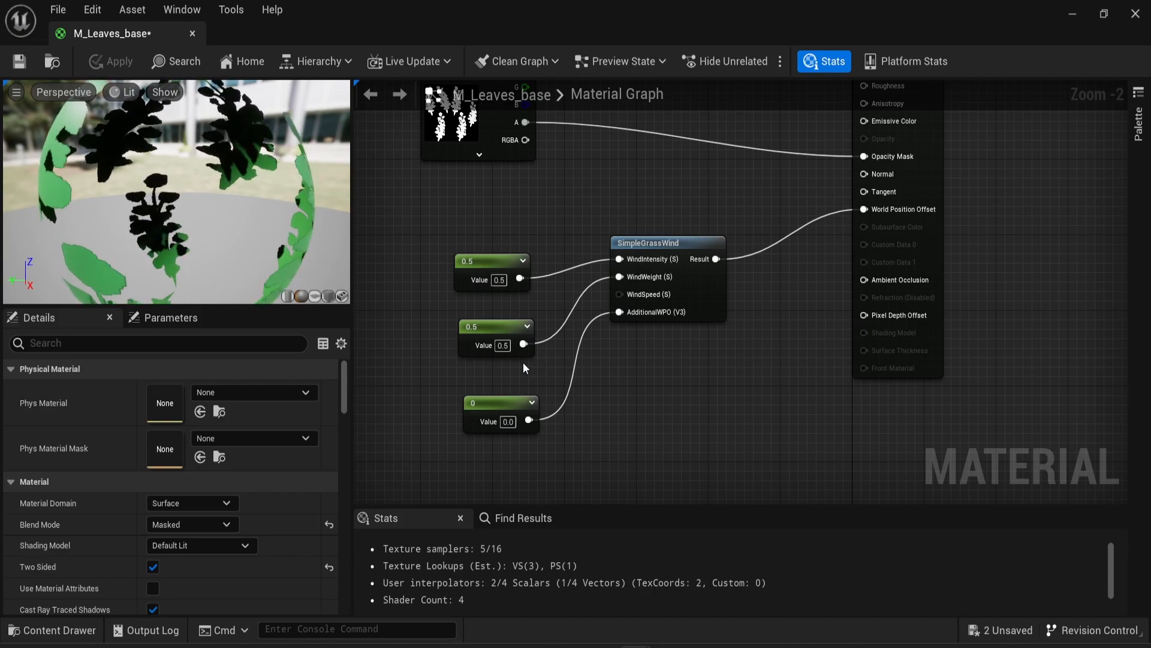
{"action": "mouse_move", "coordinate": [520, 376]}
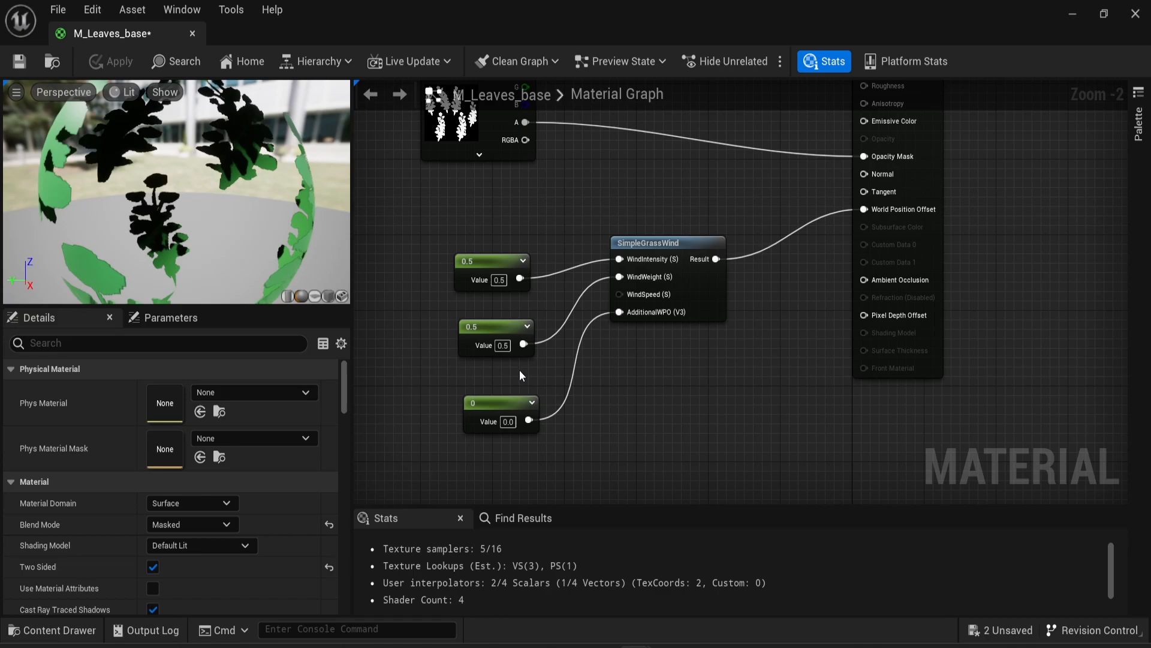